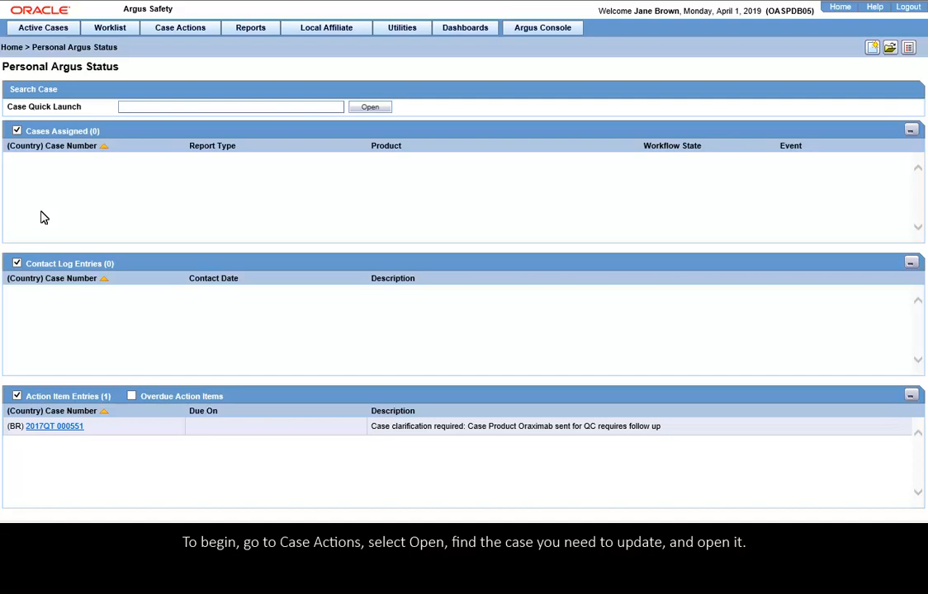
Open the Case Open search page from the Case Actions menu
{"action": "left_click", "coordinate": [180, 27]}
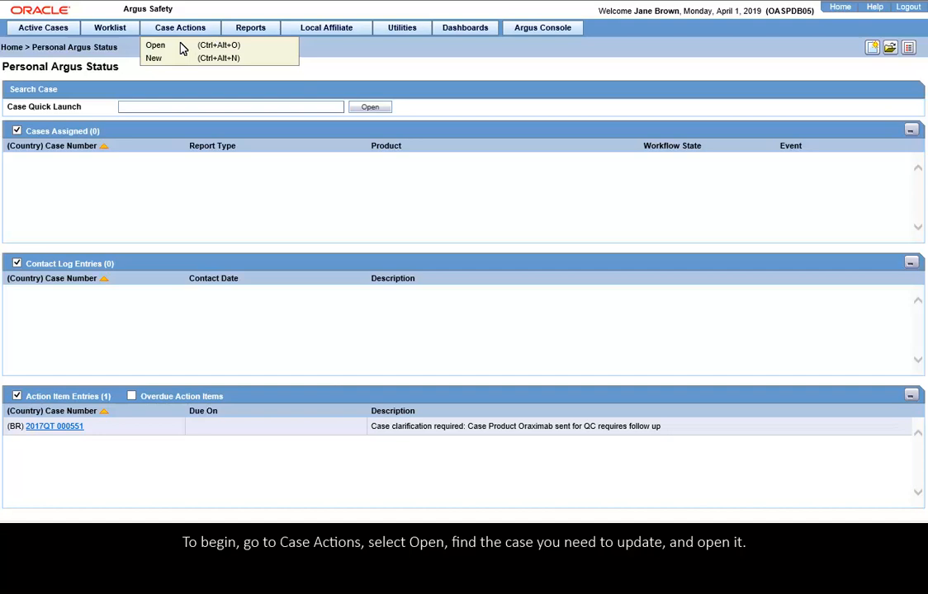
{"action": "left_click", "coordinate": [155, 44]}
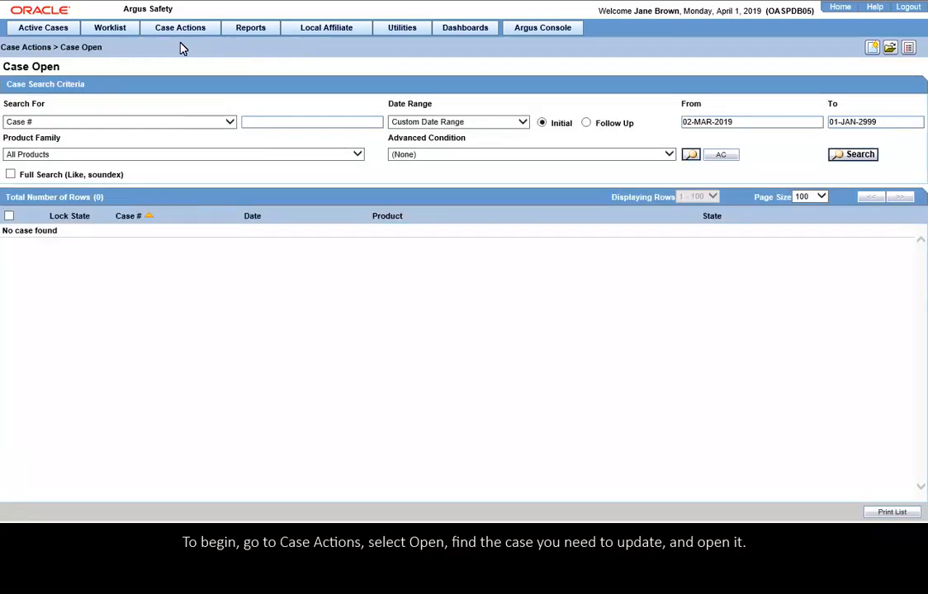
{"action": "left_click", "coordinate": [311, 122]}
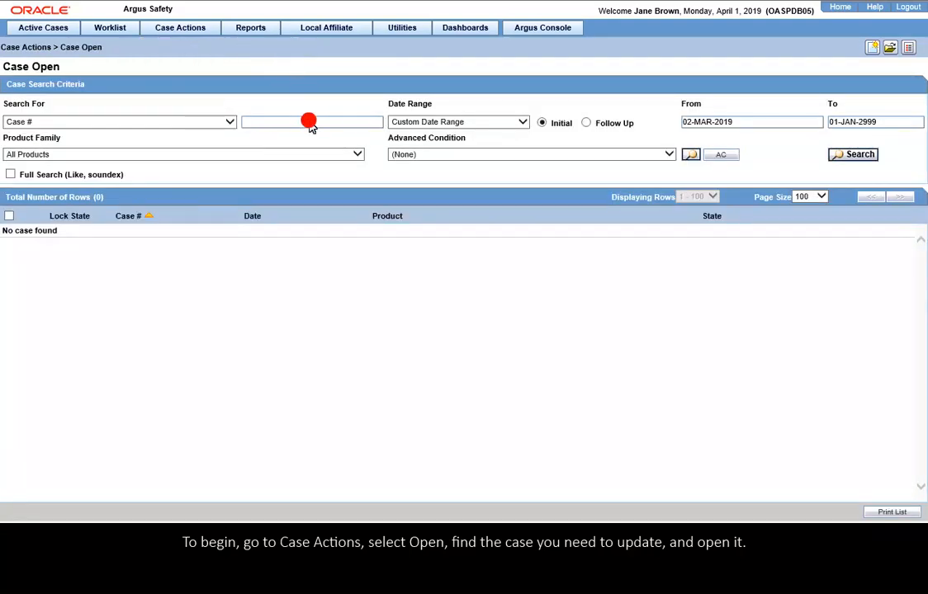
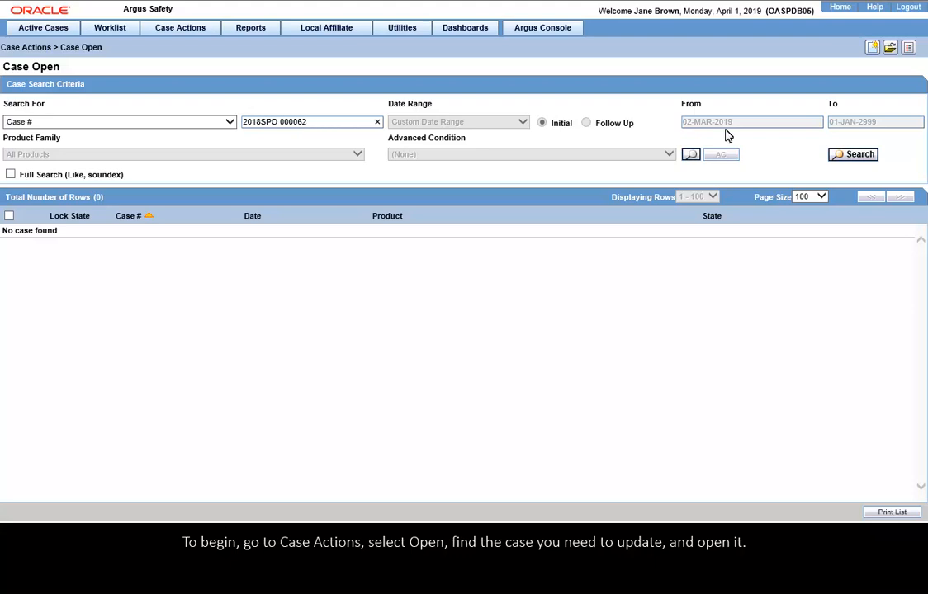
{"action": "left_click", "coordinate": [852, 154]}
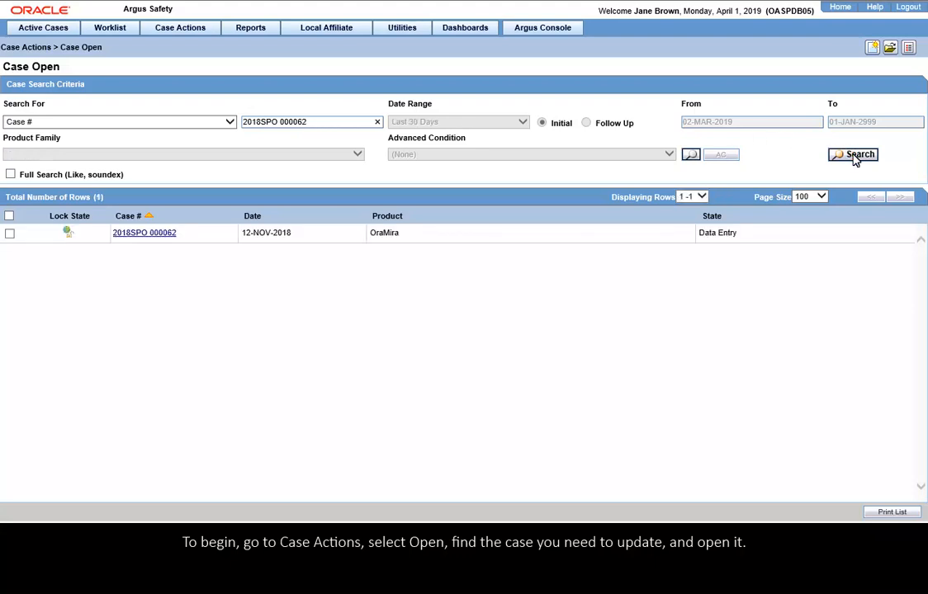
{"action": "left_click", "coordinate": [144, 233]}
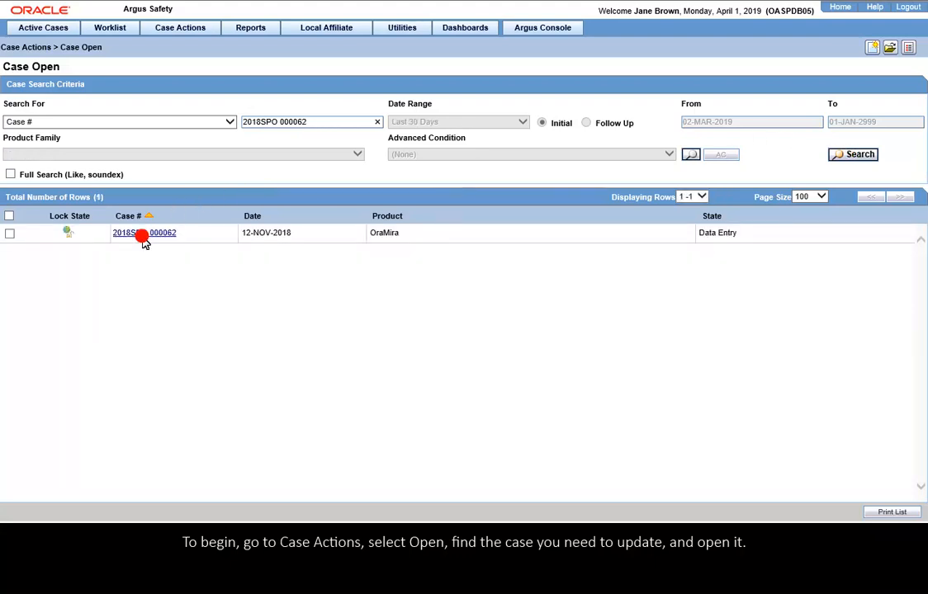
{"action": "left_click", "coordinate": [144, 232]}
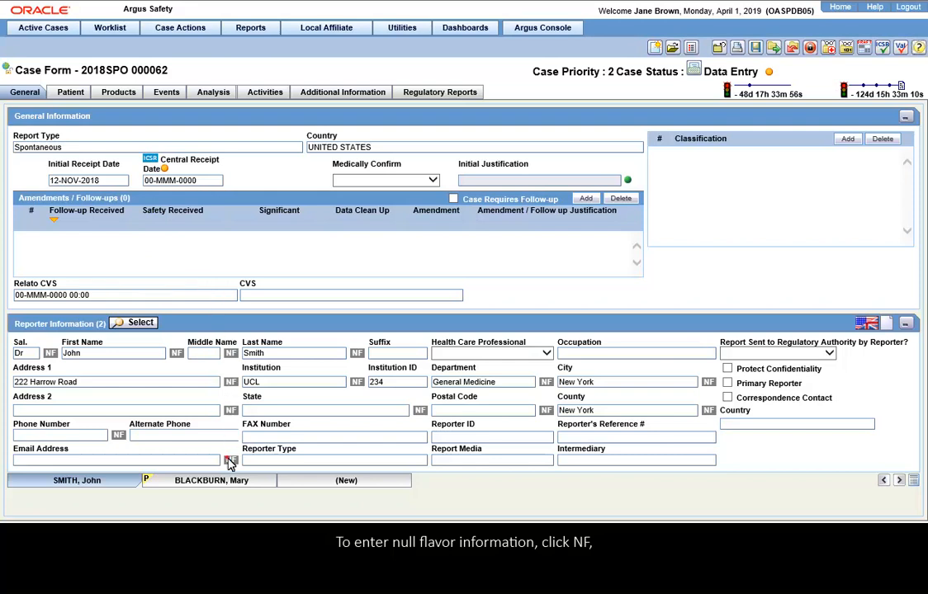
{"action": "left_click", "coordinate": [230, 461]}
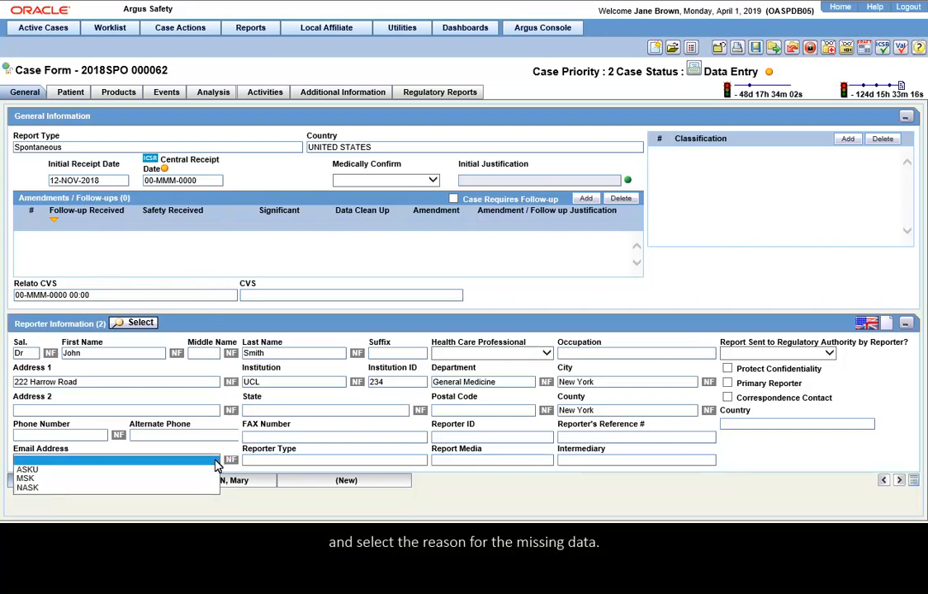
{"action": "left_click", "coordinate": [28, 488]}
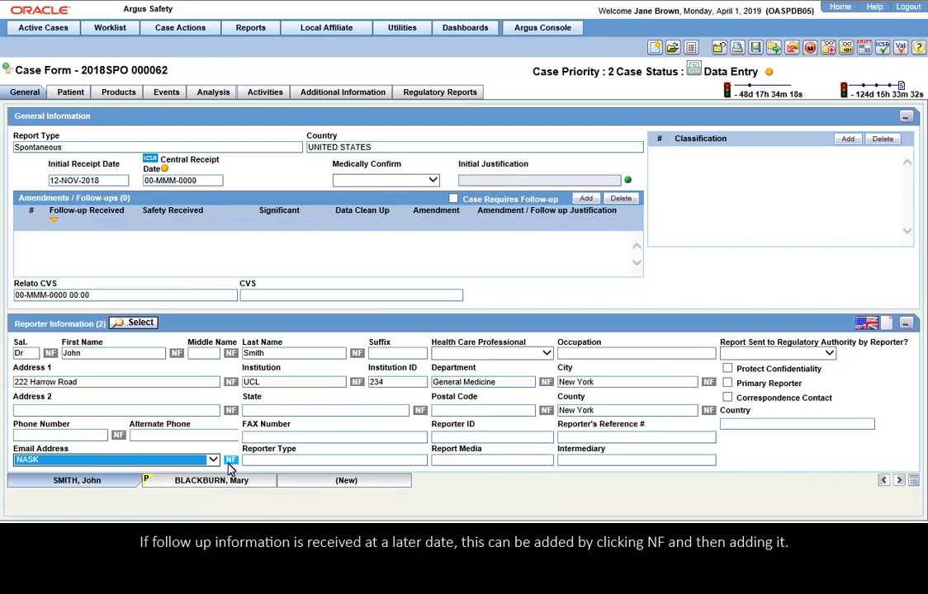
{"action": "left_click", "coordinate": [231, 460]}
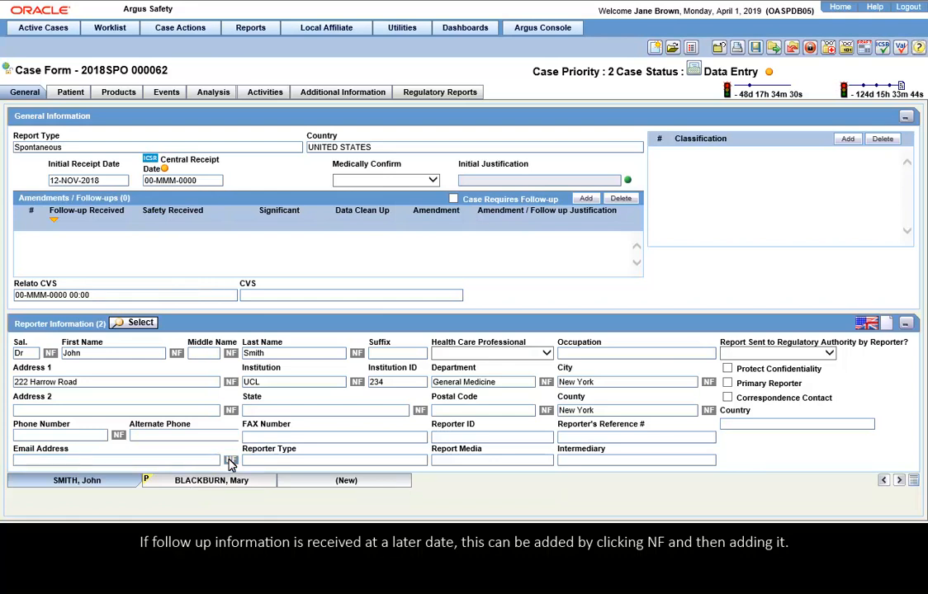
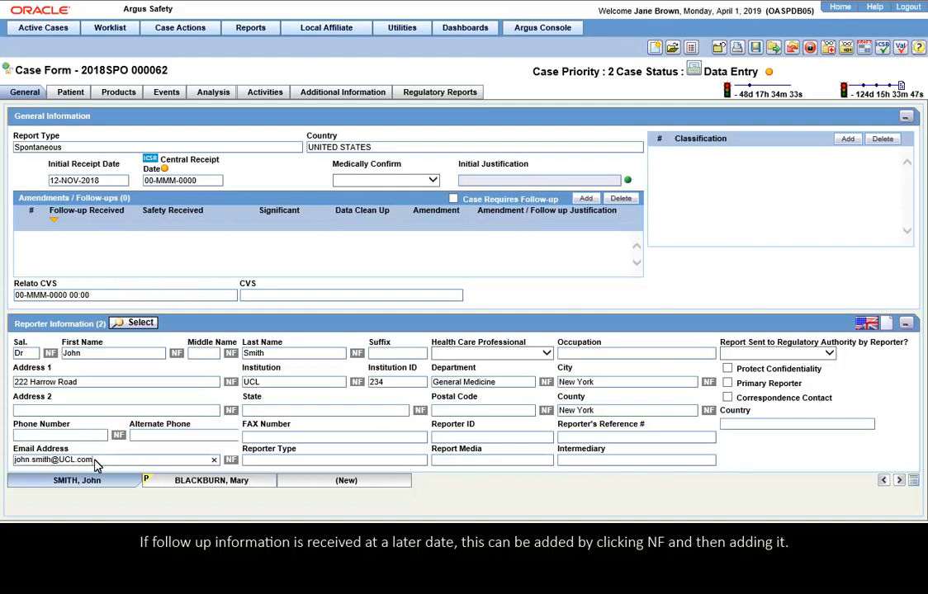
{"action": "left_click", "coordinate": [726, 370]}
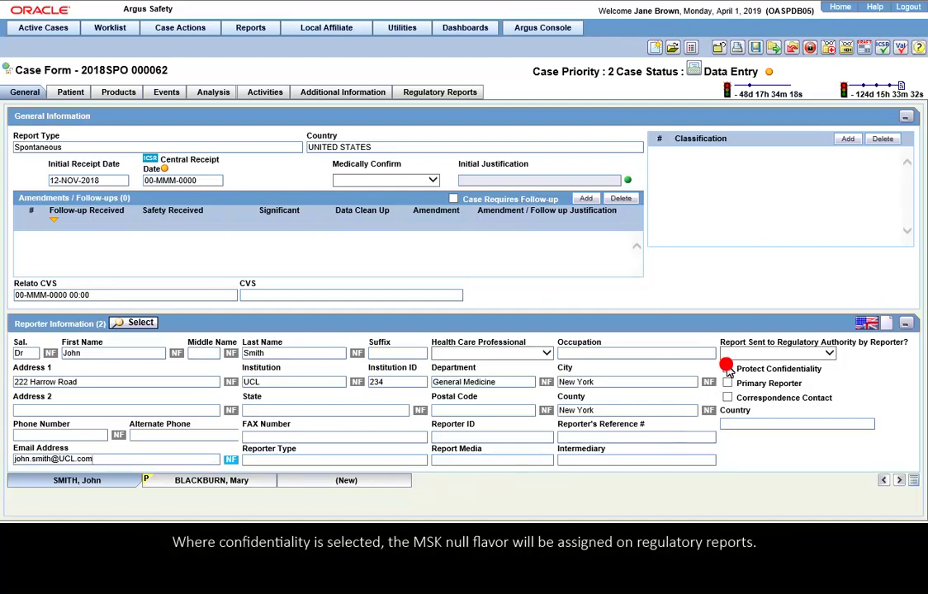
Tick Protect Confidentiality and set a null flavor on the reporter's first name, confirming the warning
{"action": "left_click", "coordinate": [726, 369]}
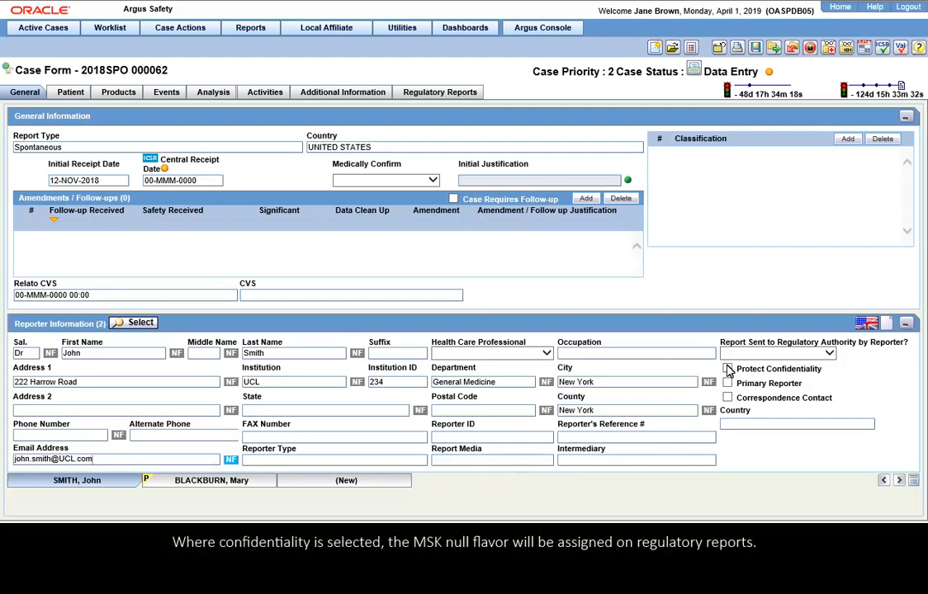
{"action": "left_click", "coordinate": [727, 369]}
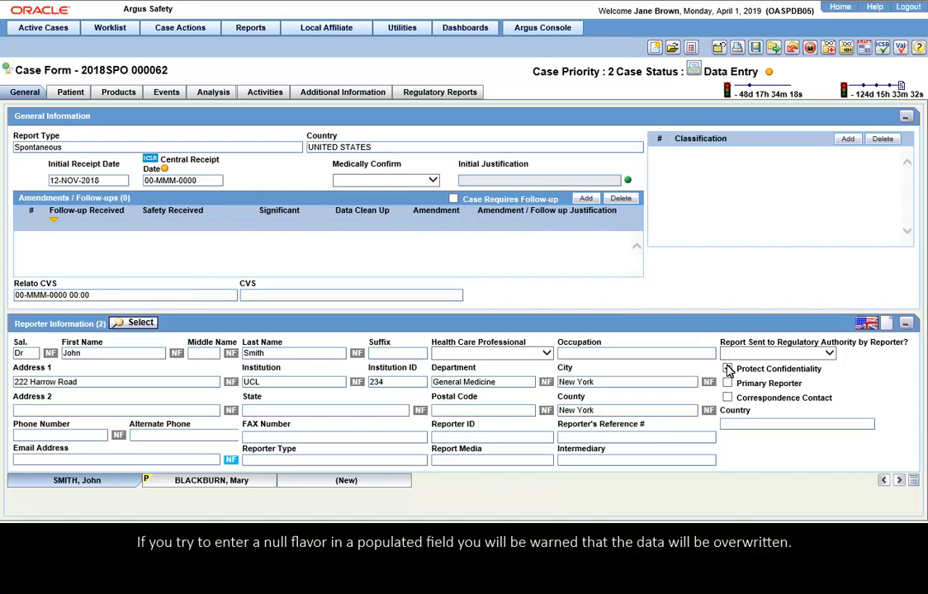
{"action": "left_click", "coordinate": [176, 354]}
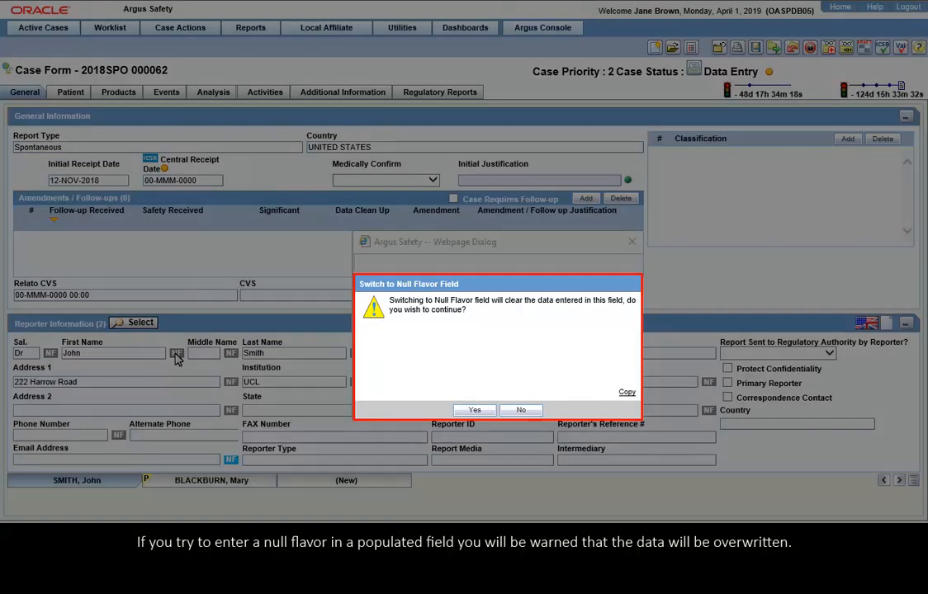
{"action": "left_click", "coordinate": [70, 92]}
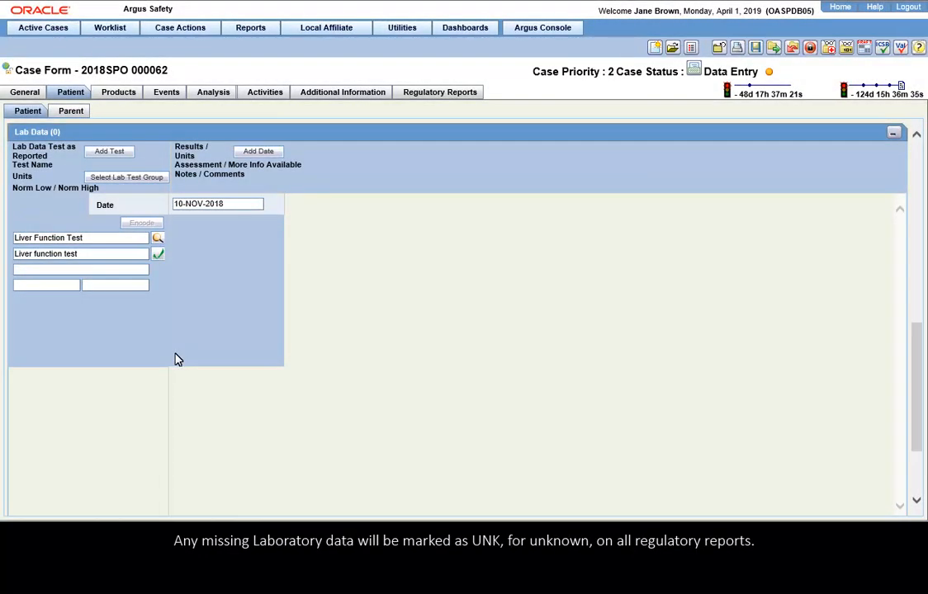